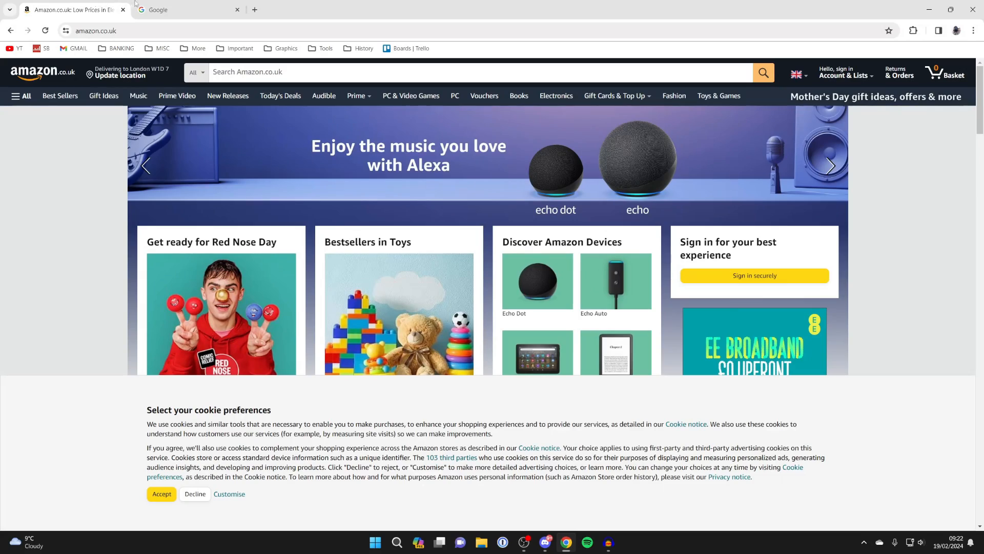
{"action": "mouse_move", "coordinate": [188, 9]}
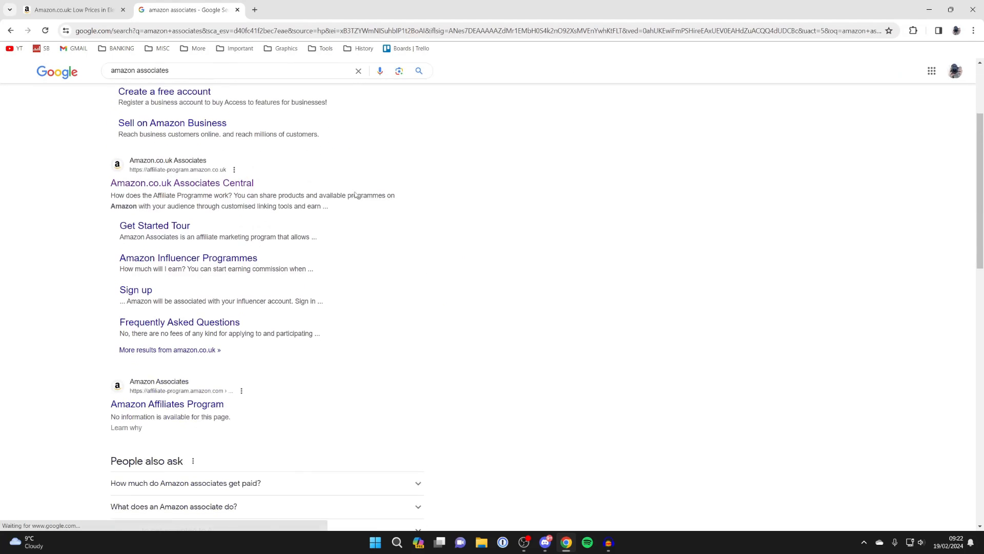
{"action": "mouse_move", "coordinate": [182, 183]}
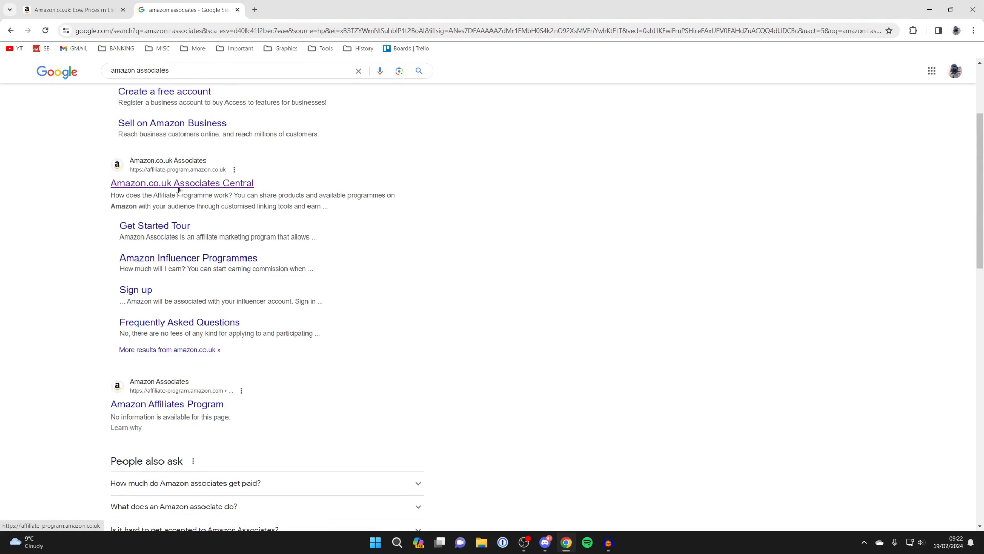
Load the Amazon.co.uk Associates Central homepage from the search results
{"action": "left_click", "coordinate": [182, 183]}
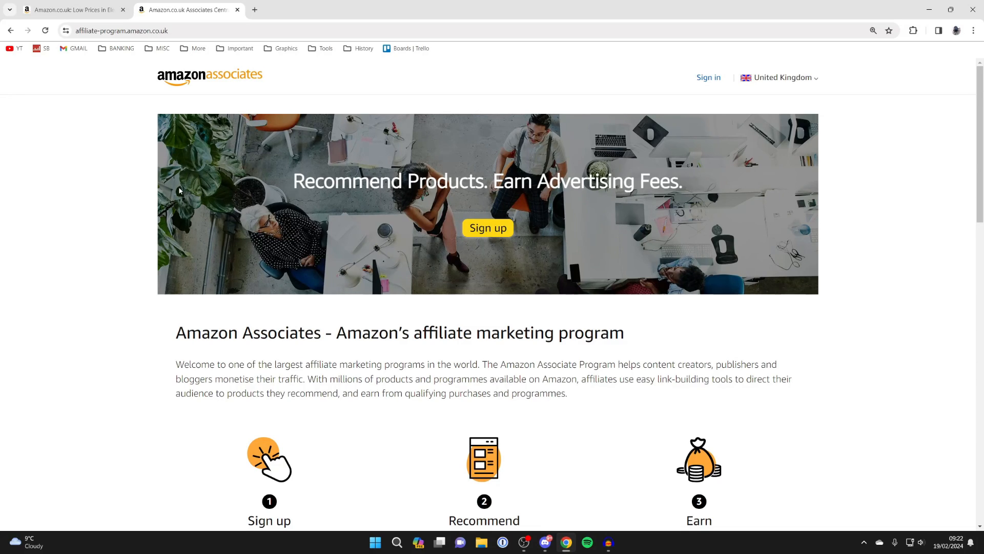
{"action": "mouse_move", "coordinate": [277, 218]}
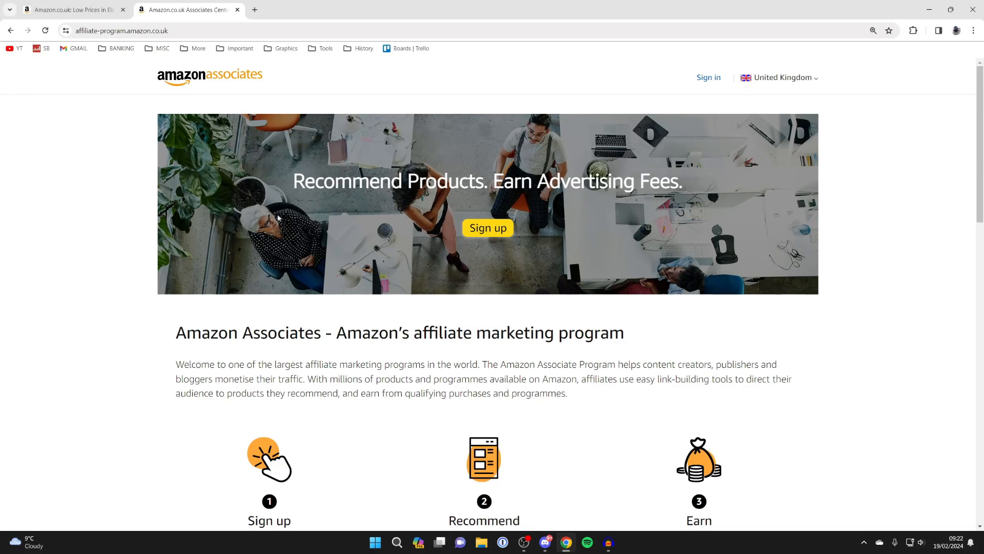
{"action": "mouse_move", "coordinate": [659, 157]}
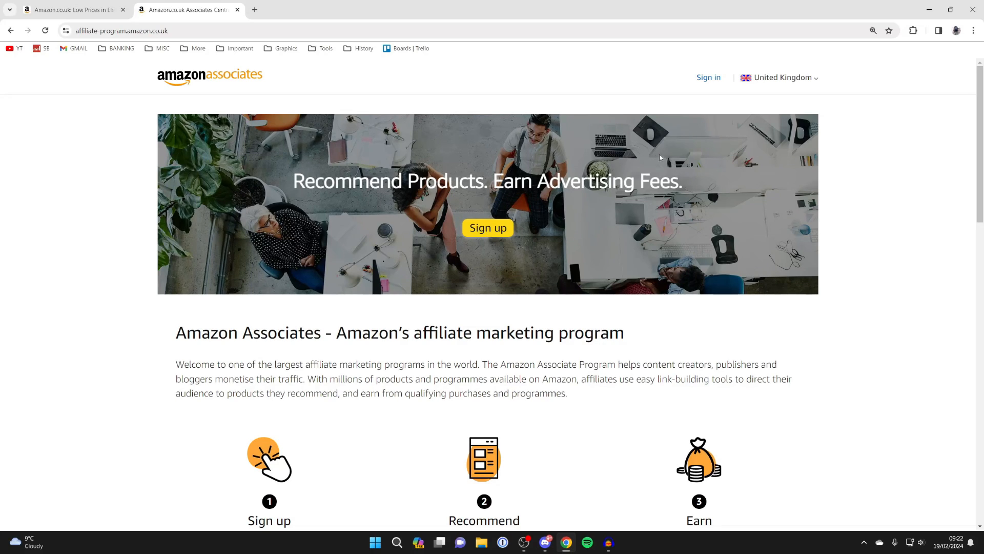
{"action": "mouse_move", "coordinate": [794, 109]}
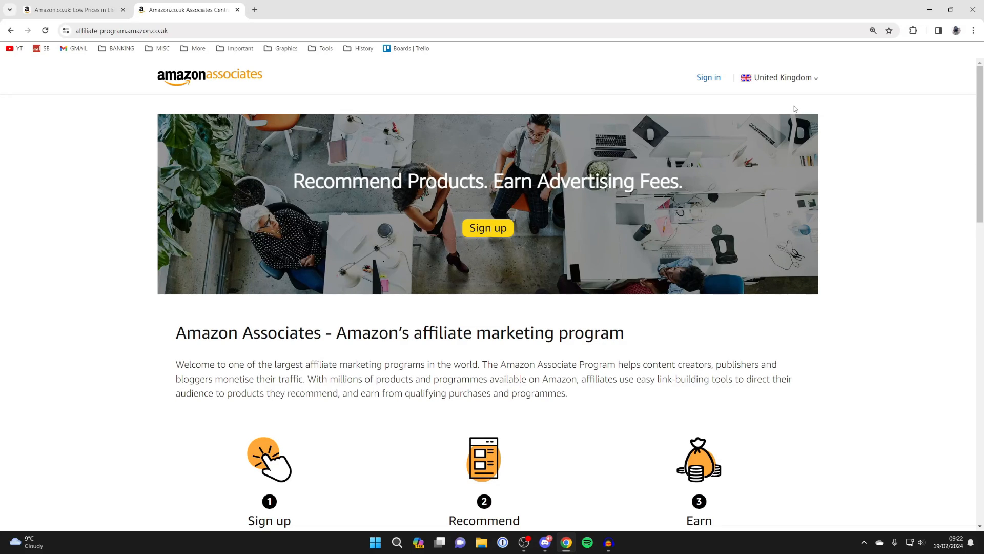
Switch the programme country to Canada and start signing up, reaching the Amazon.ca sign-in page
{"action": "left_click", "coordinate": [782, 77]}
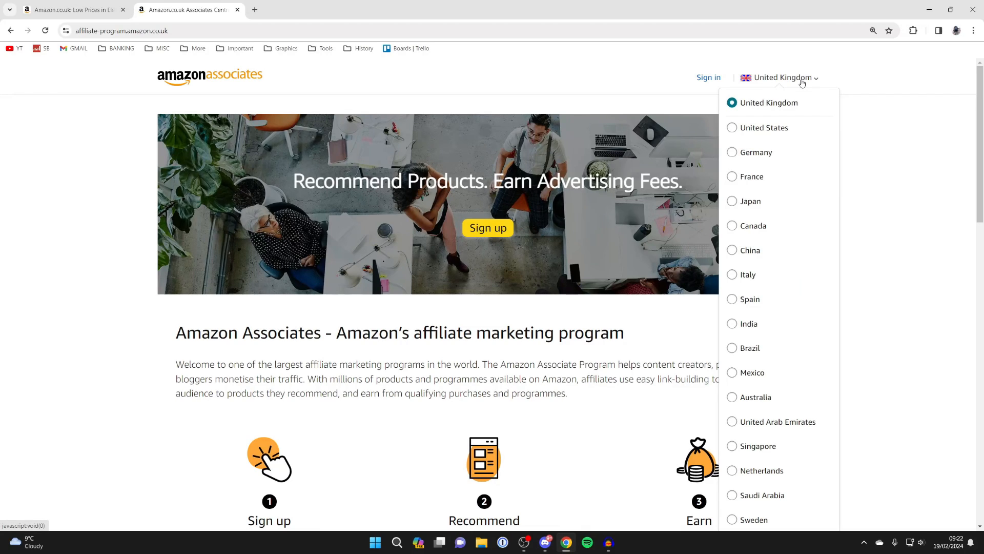
{"action": "mouse_move", "coordinate": [758, 286]}
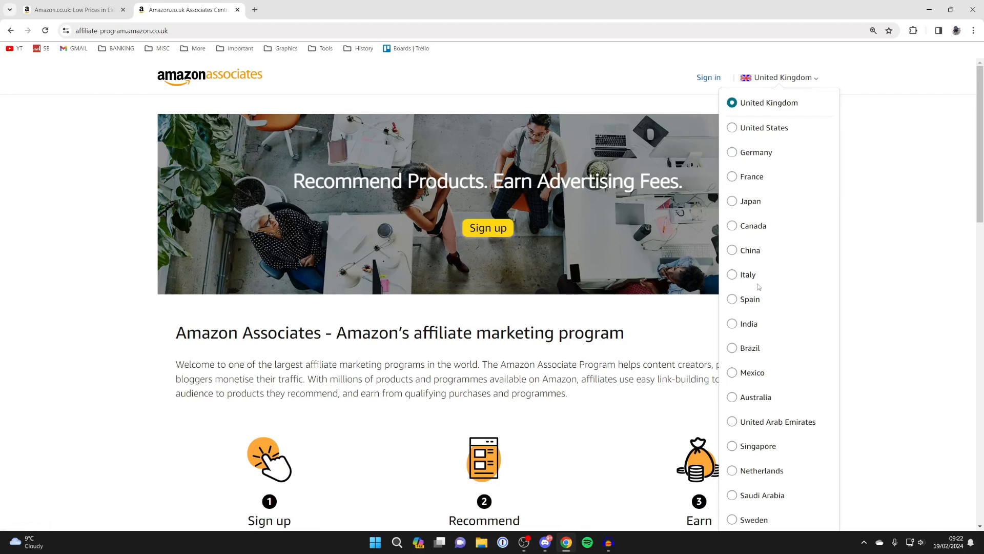
{"action": "mouse_move", "coordinate": [757, 207]}
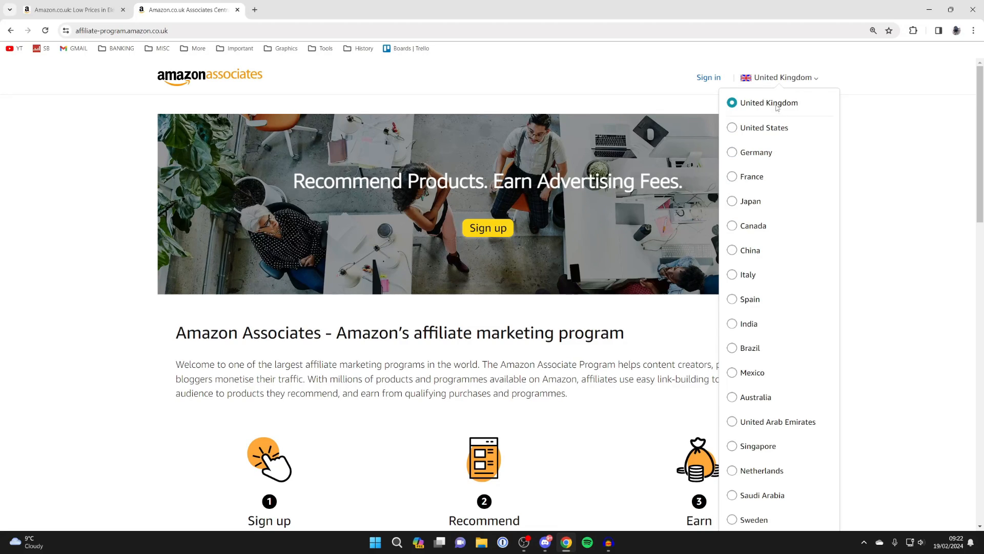
{"action": "mouse_move", "coordinate": [757, 138]}
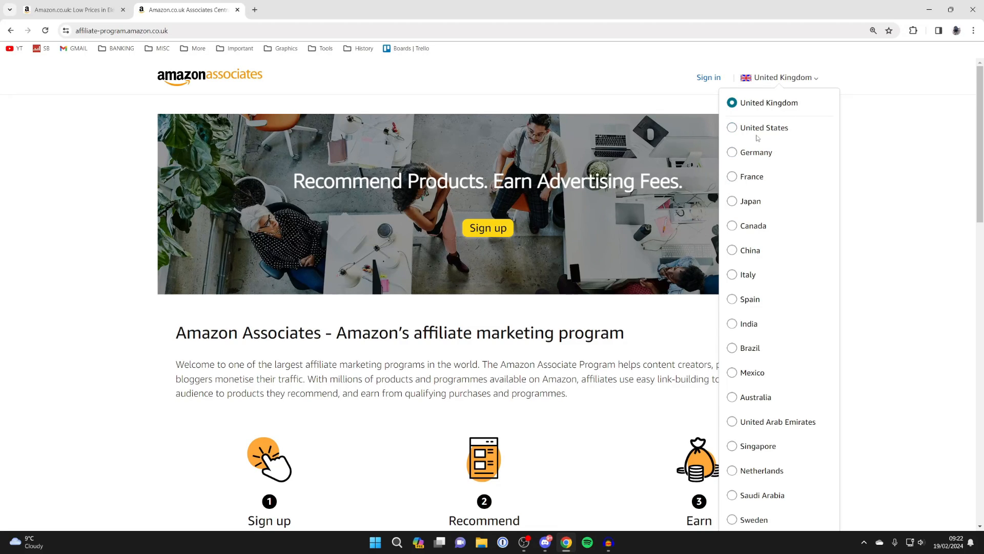
{"action": "left_click", "coordinate": [732, 225]}
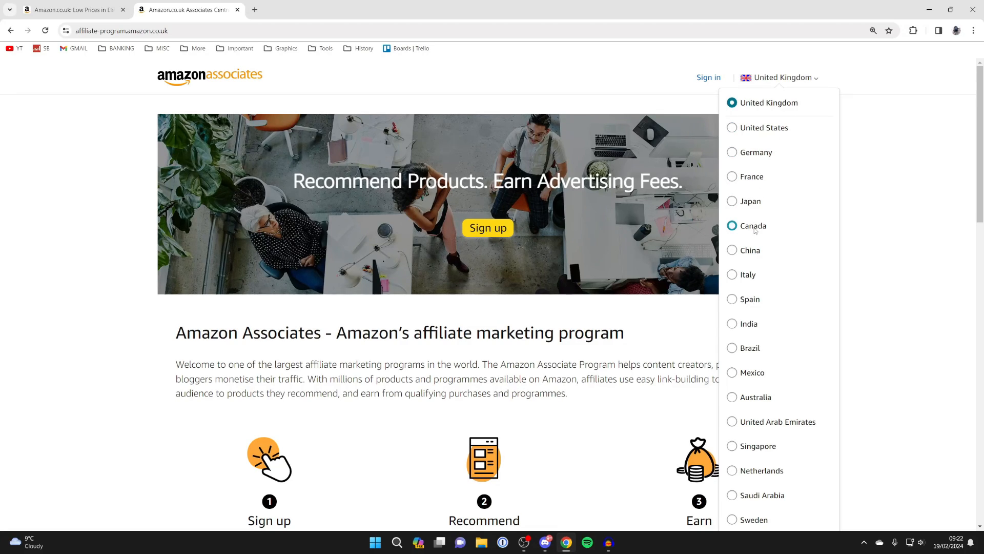
{"action": "left_click", "coordinate": [753, 226]}
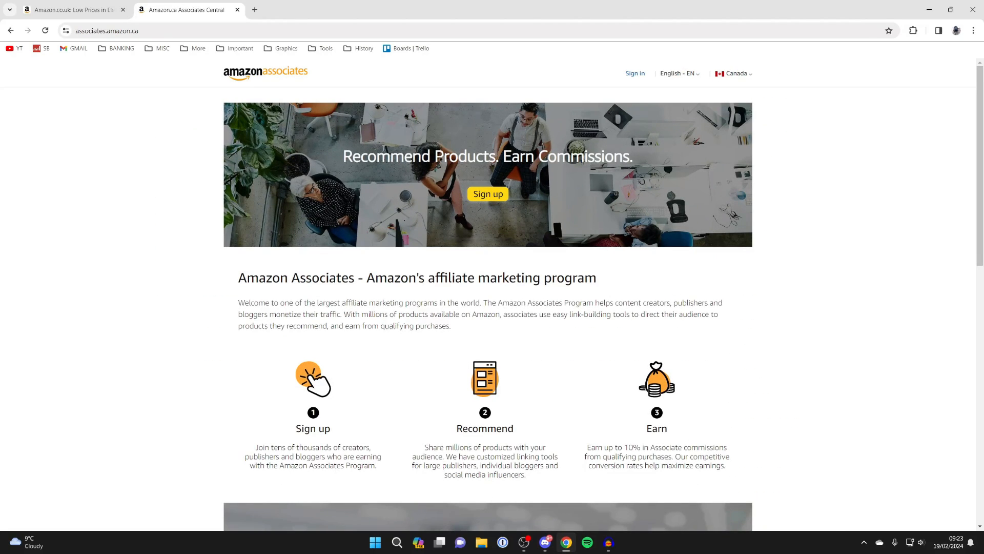
{"action": "left_click", "coordinate": [488, 194]}
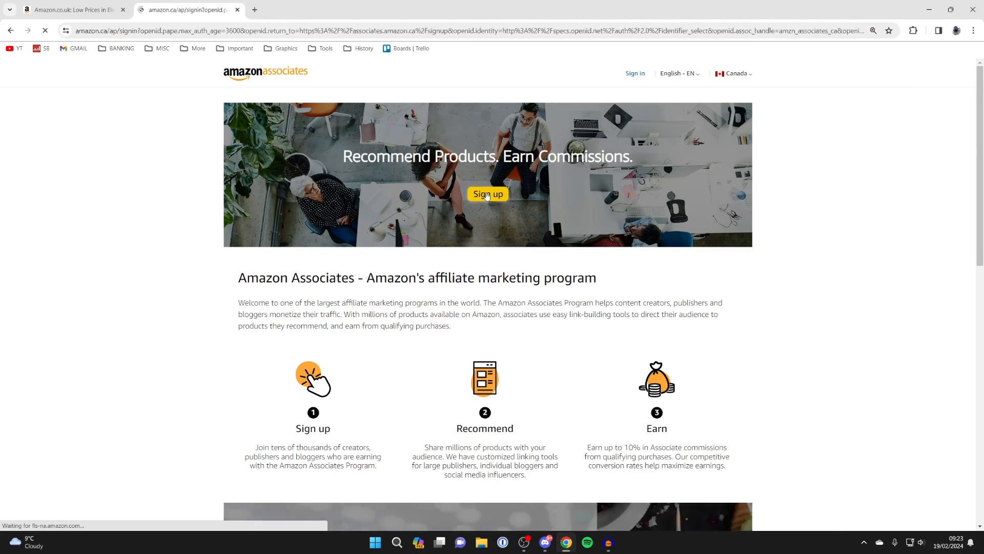
{"action": "left_click", "coordinate": [488, 194]}
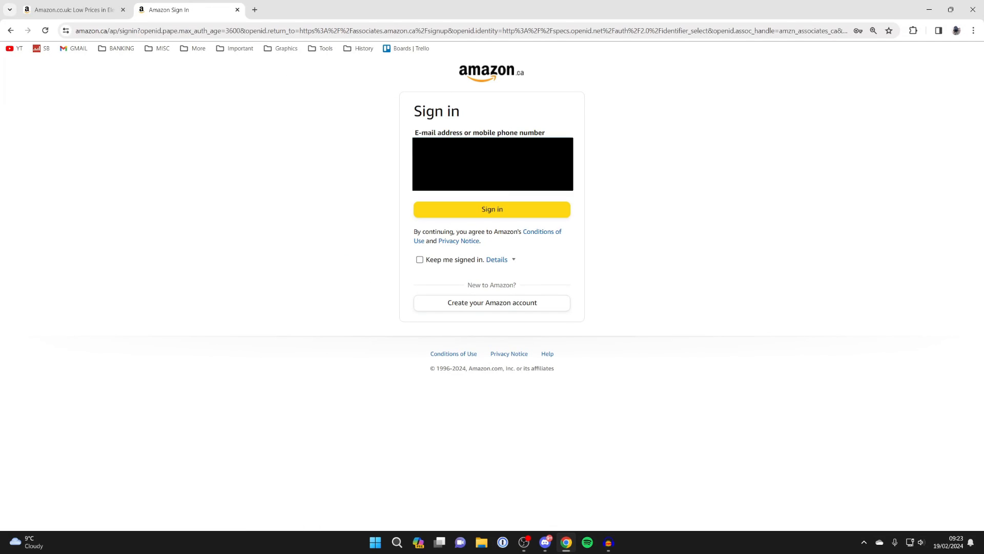
Sign in with the existing Amazon.ca account to reach the Account Information form
{"action": "left_click", "coordinate": [491, 209]}
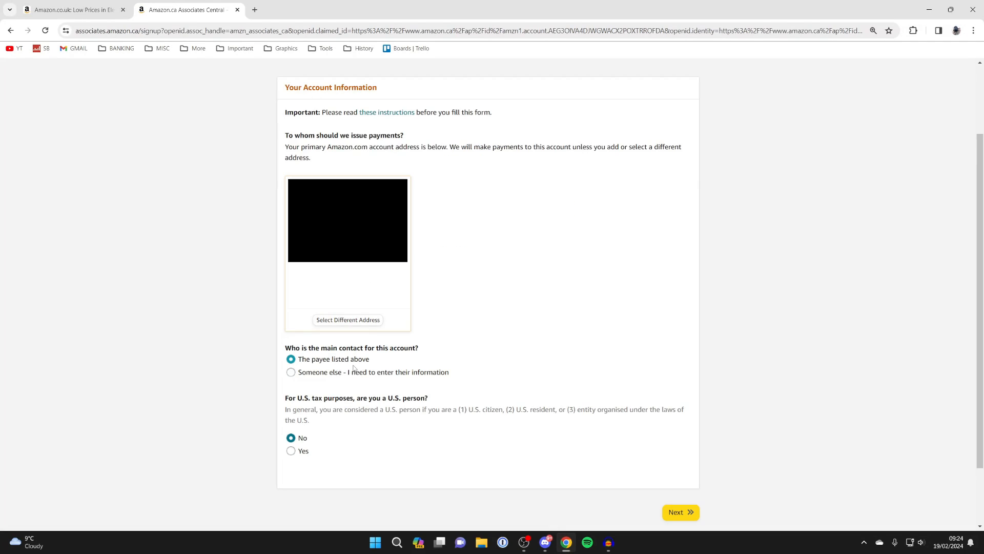
{"action": "mouse_move", "coordinate": [590, 330]}
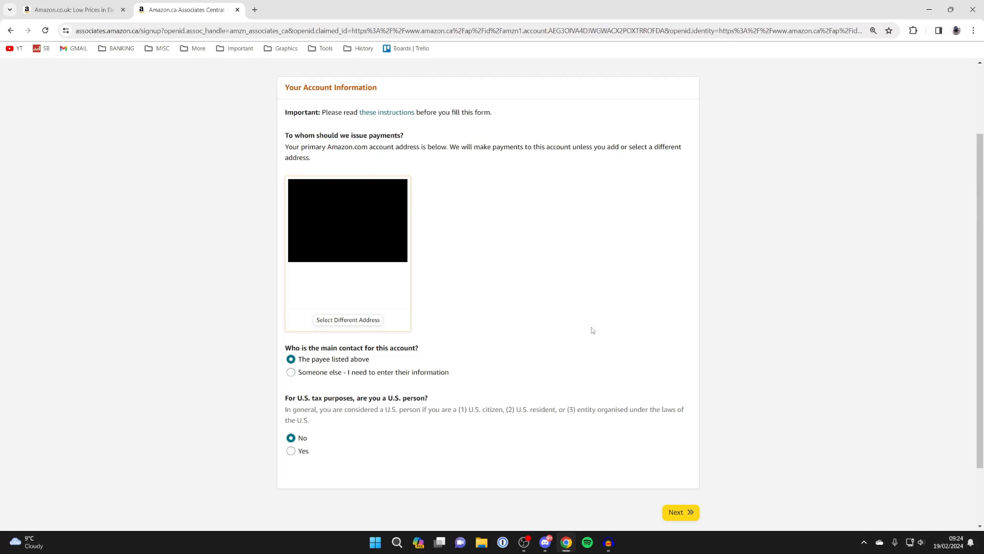
{"action": "mouse_move", "coordinate": [384, 351]}
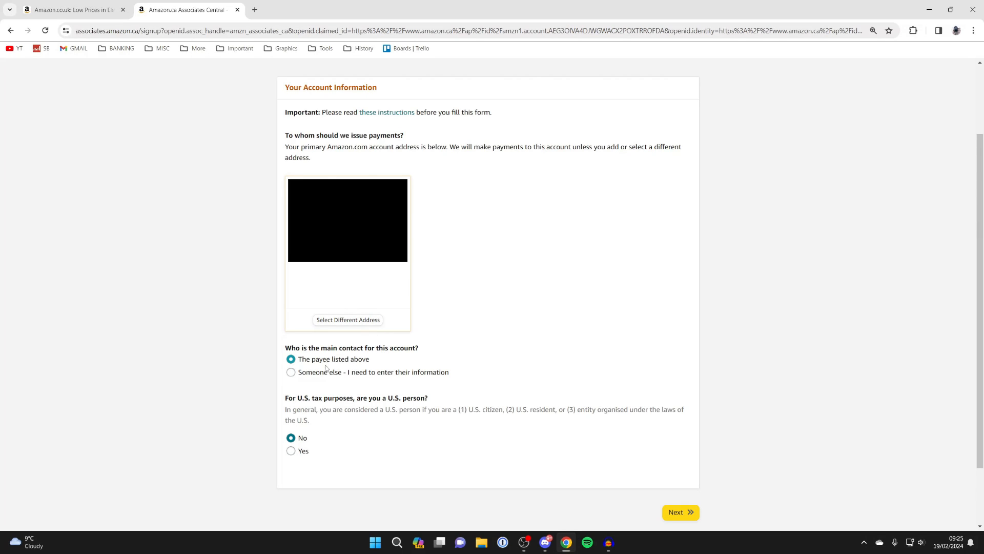
{"action": "mouse_move", "coordinate": [399, 407]}
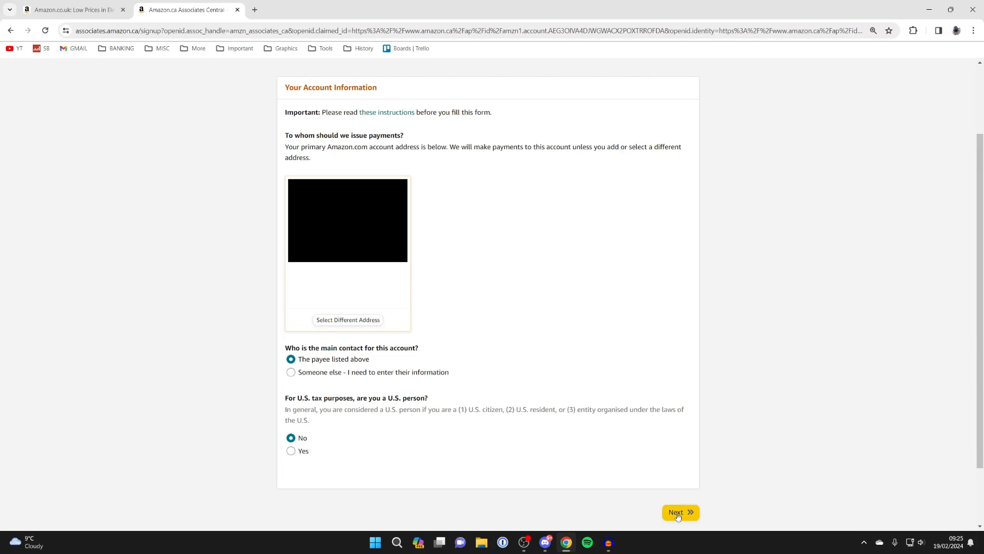
Continue to Websites and Mobile Apps and add the GuideRealm YouTube channel URL to the list
{"action": "left_click", "coordinate": [678, 512]}
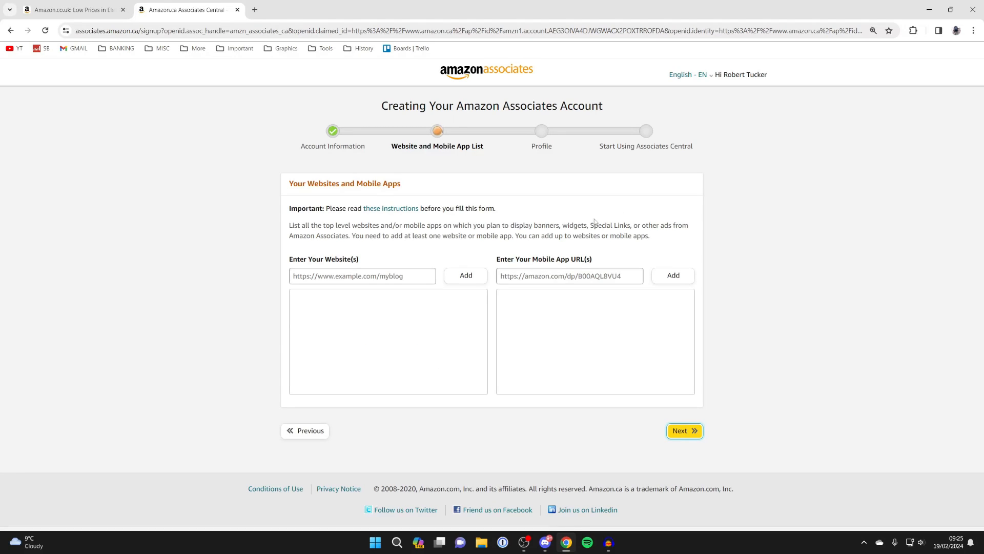
{"action": "mouse_move", "coordinate": [521, 236]}
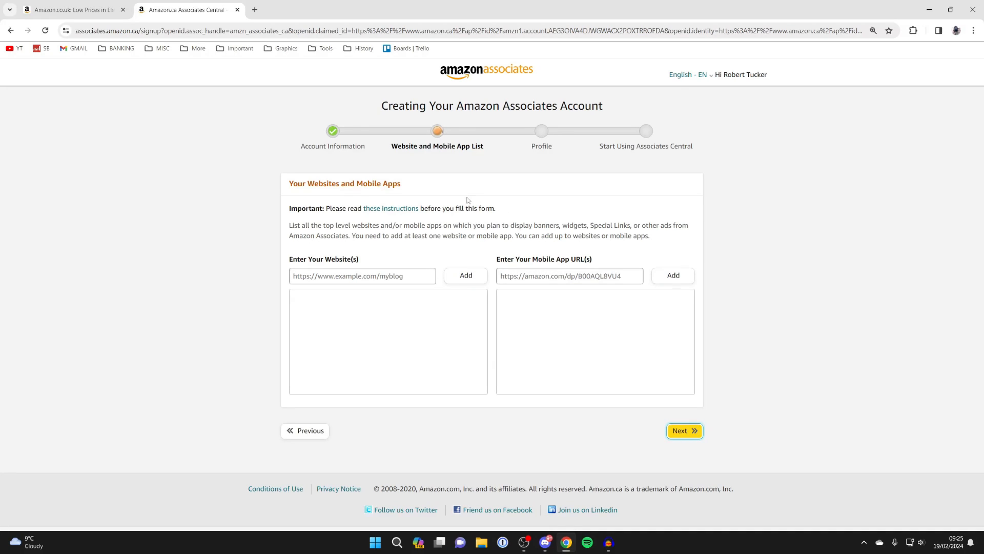
{"action": "mouse_move", "coordinate": [316, 253]}
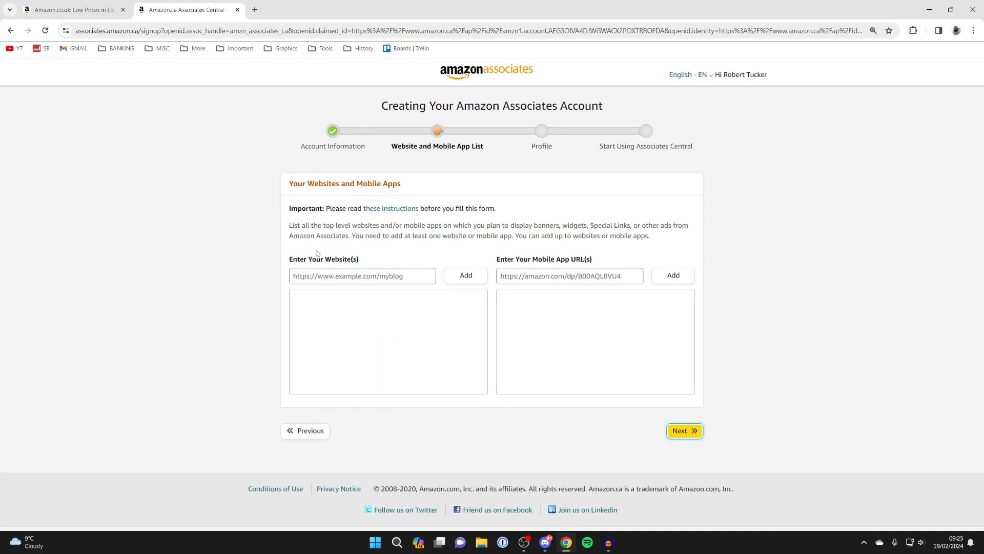
{"action": "mouse_move", "coordinate": [439, 205]}
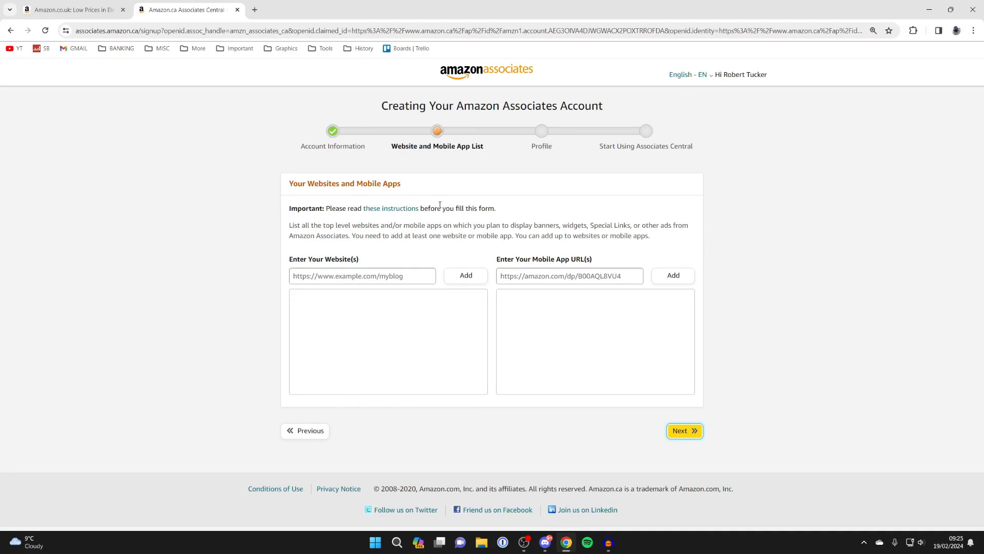
{"action": "left_click", "coordinate": [361, 276]}
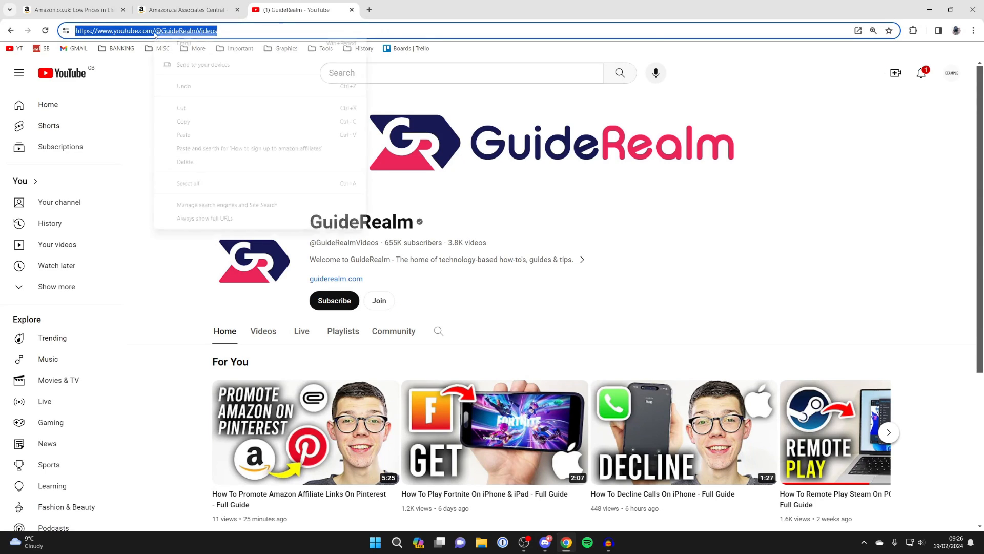
{"action": "left_click", "coordinate": [183, 10]}
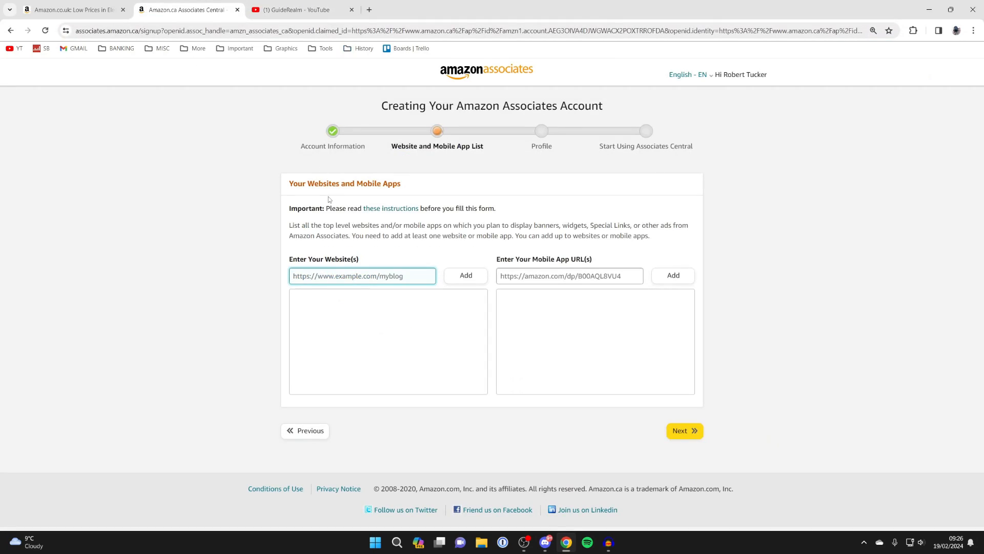
{"action": "left_click", "coordinate": [466, 276]}
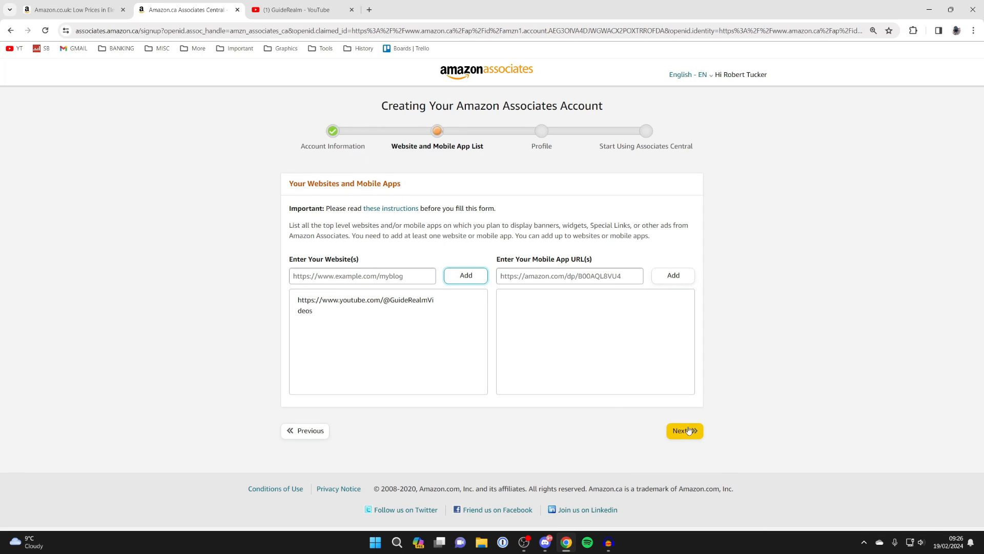
Enter store ID guiderealm and describe the site as a YouTube channel solving tech problems
{"action": "left_click", "coordinate": [682, 430]}
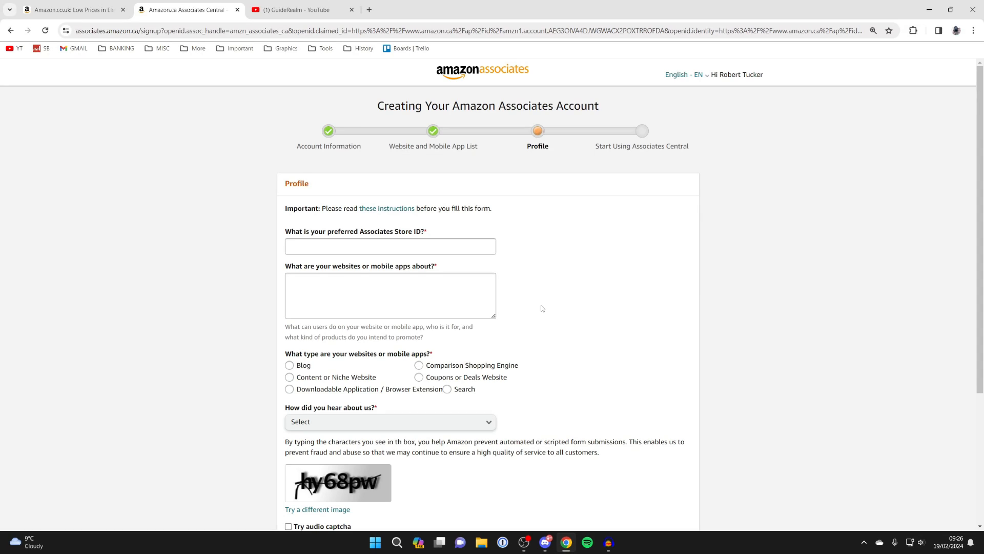
{"action": "mouse_move", "coordinate": [387, 266]}
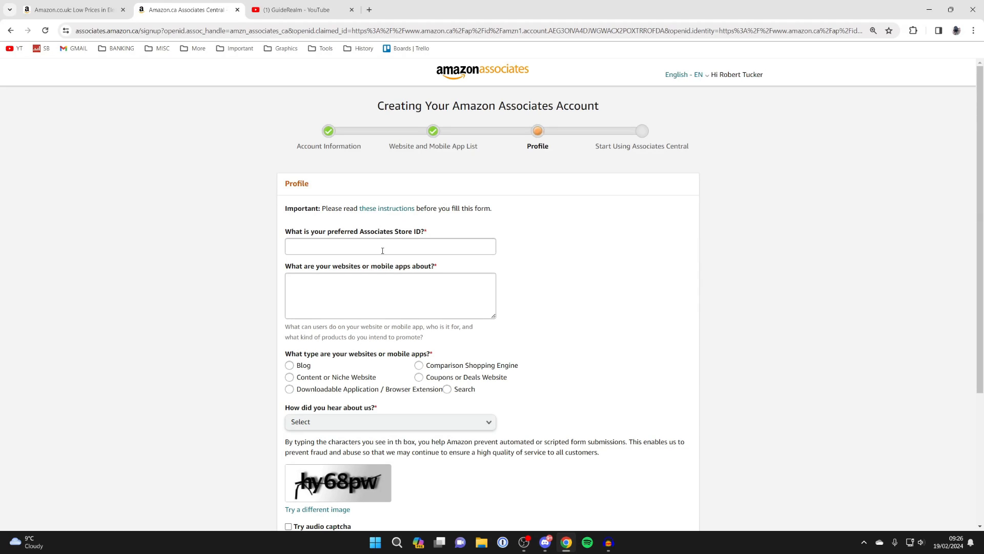
{"action": "left_click", "coordinate": [389, 245]}
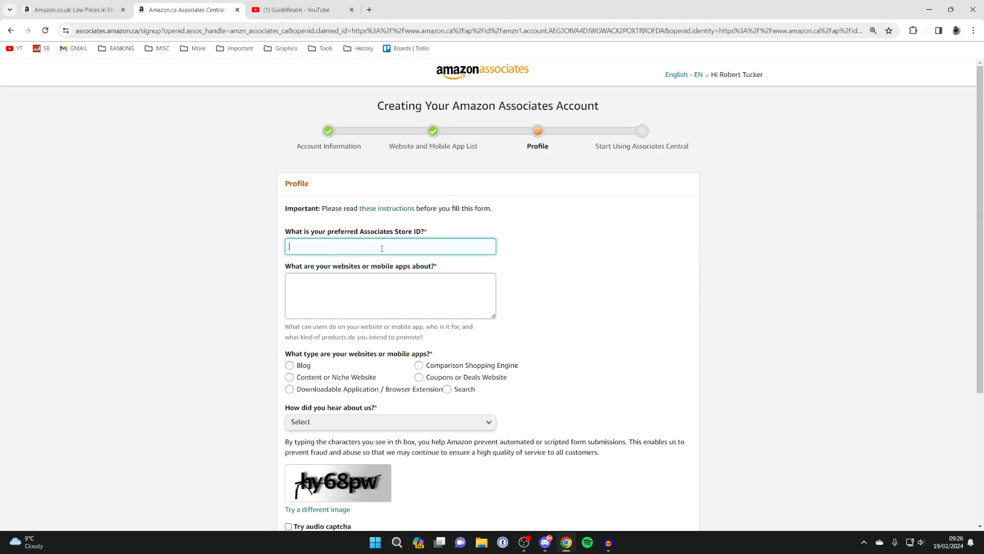
{"action": "type", "text": "guiderealm"}
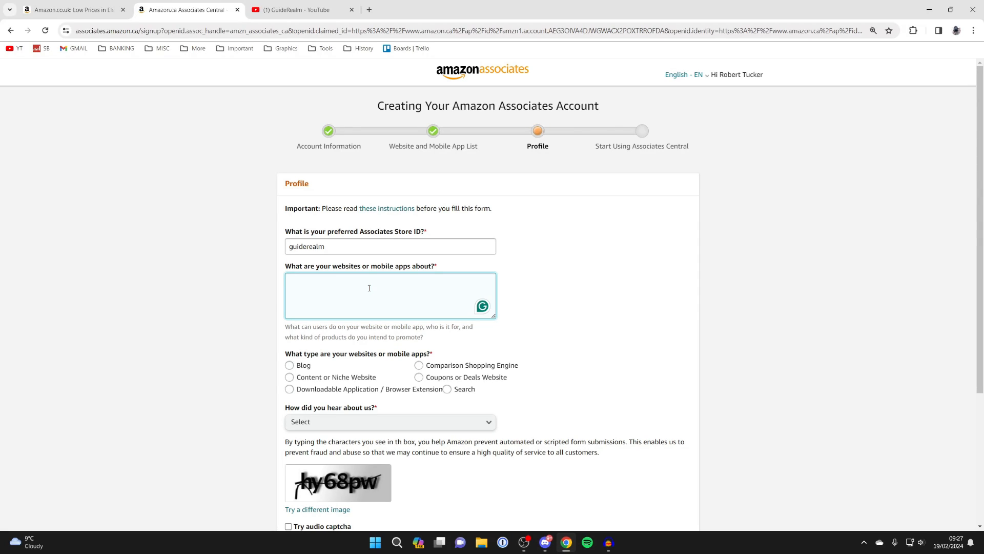
{"action": "type", "text": "I run a YouTube channel solving tech problems and providing solutions."}
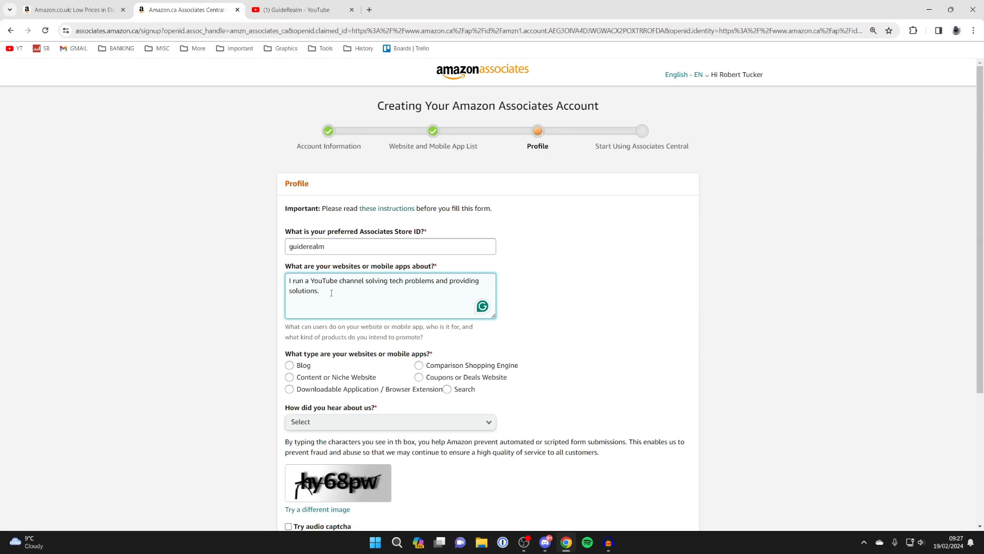
Mark the site as Content or Niche Website, source Word of Mouth, and submit with Finish
{"action": "scroll", "scroll_direction": "down", "scroll_amount": 3}
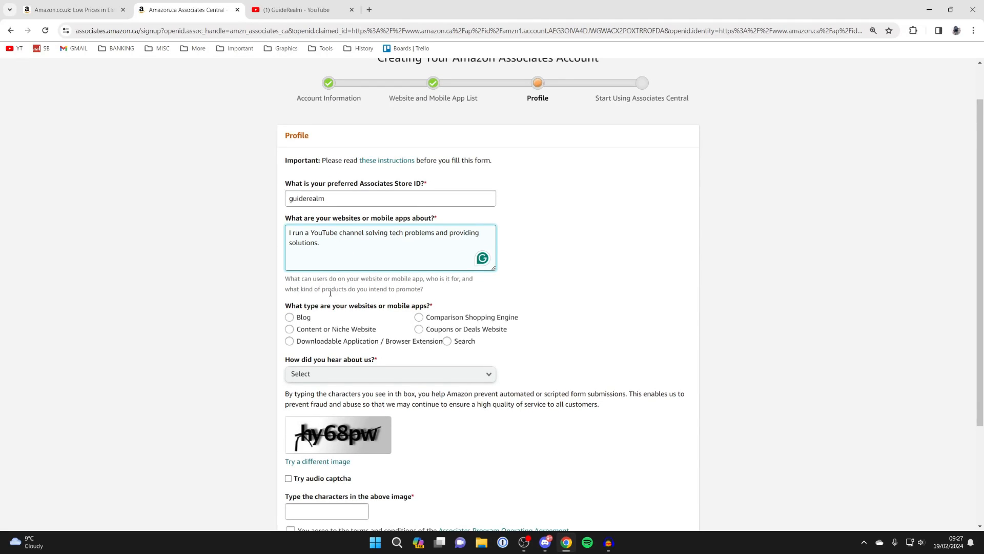
{"action": "left_click", "coordinate": [289, 269]}
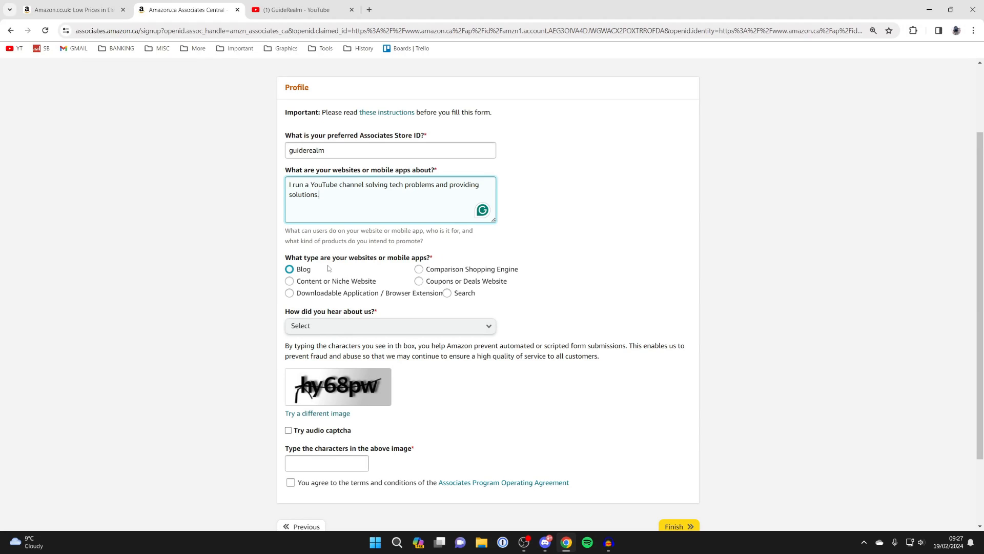
{"action": "left_click", "coordinate": [290, 281]}
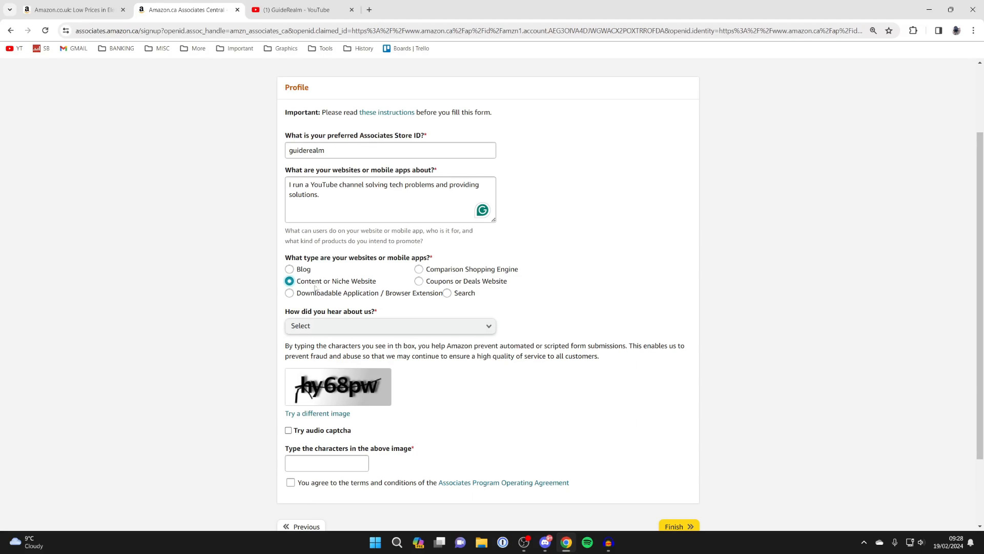
{"action": "left_click", "coordinate": [389, 325]}
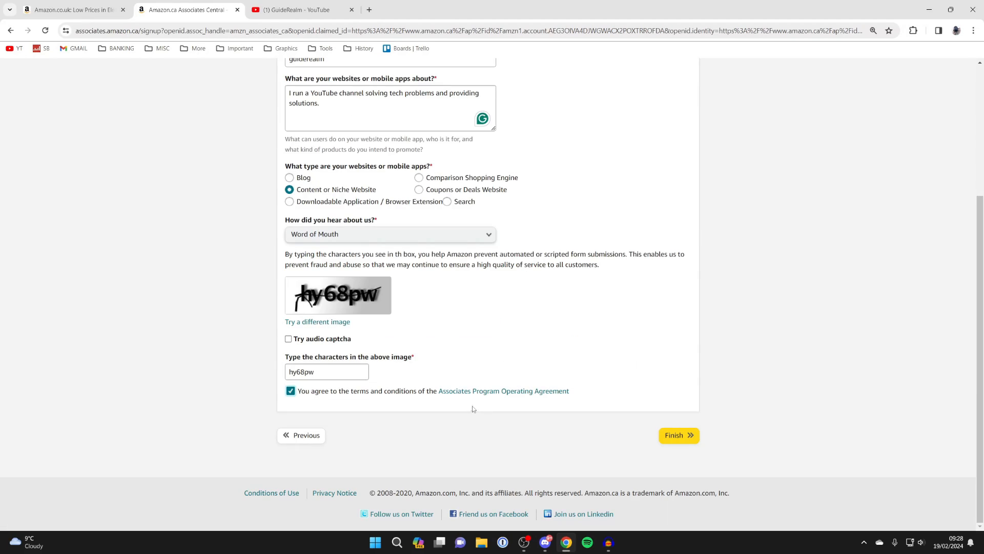
{"action": "mouse_move", "coordinate": [466, 401]}
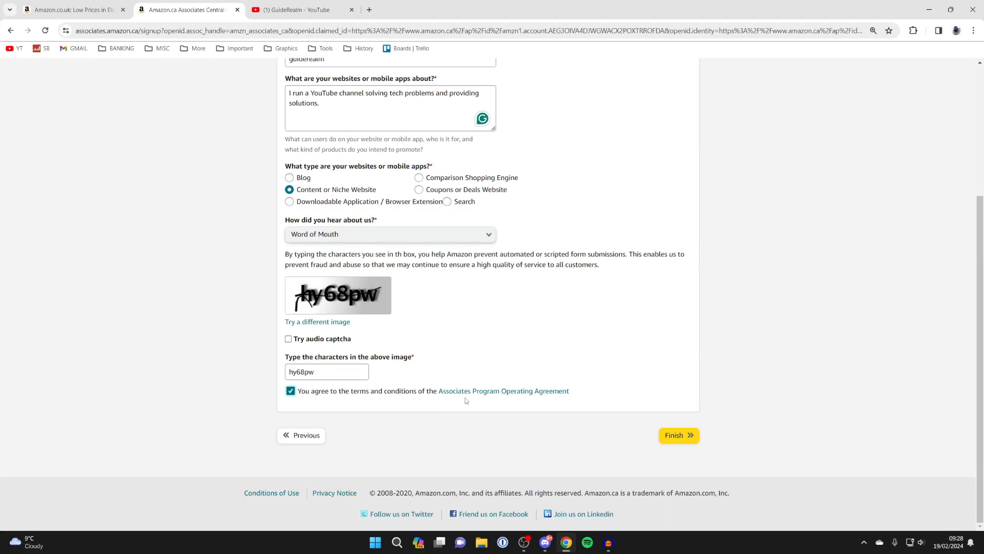
{"action": "left_click", "coordinate": [678, 434]}
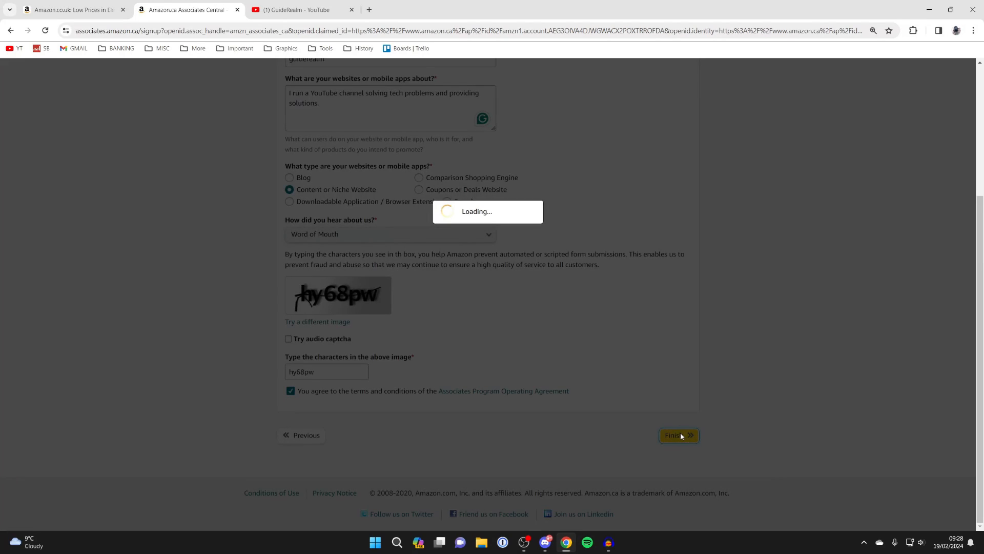
Finish the application and land on the Congrats page showing Associate ID guiderealm-20
{"action": "left_click", "coordinate": [678, 435]}
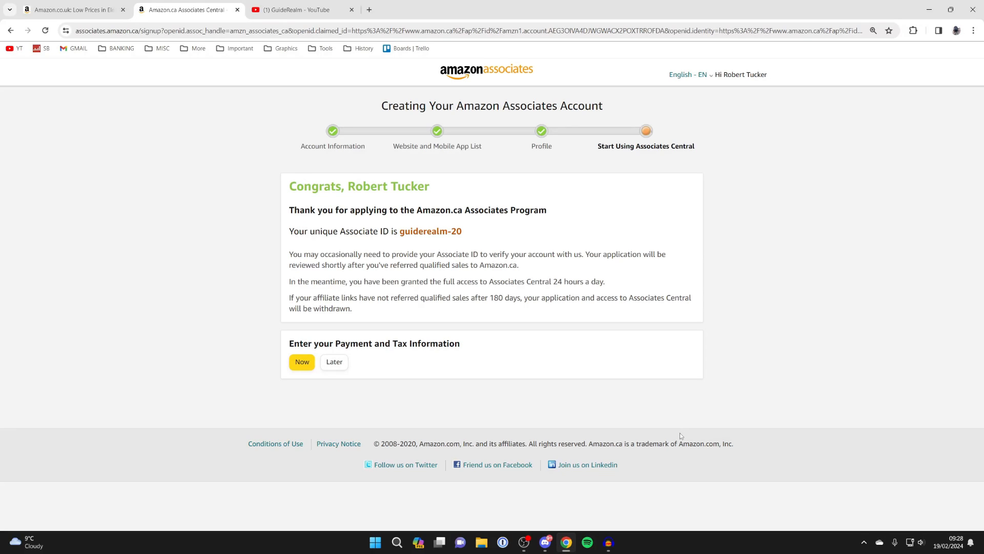
{"action": "mouse_move", "coordinate": [620, 286]}
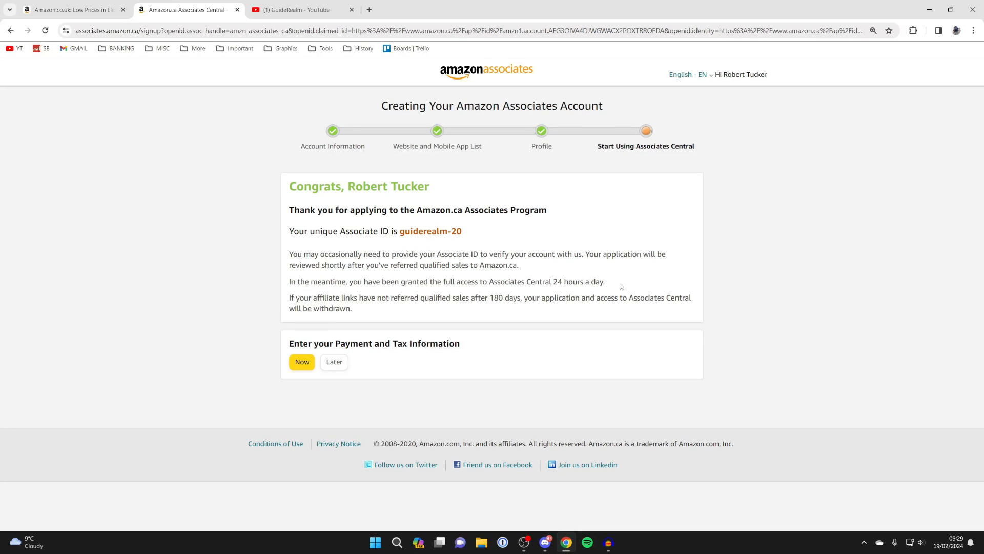
{"action": "mouse_move", "coordinate": [503, 292]}
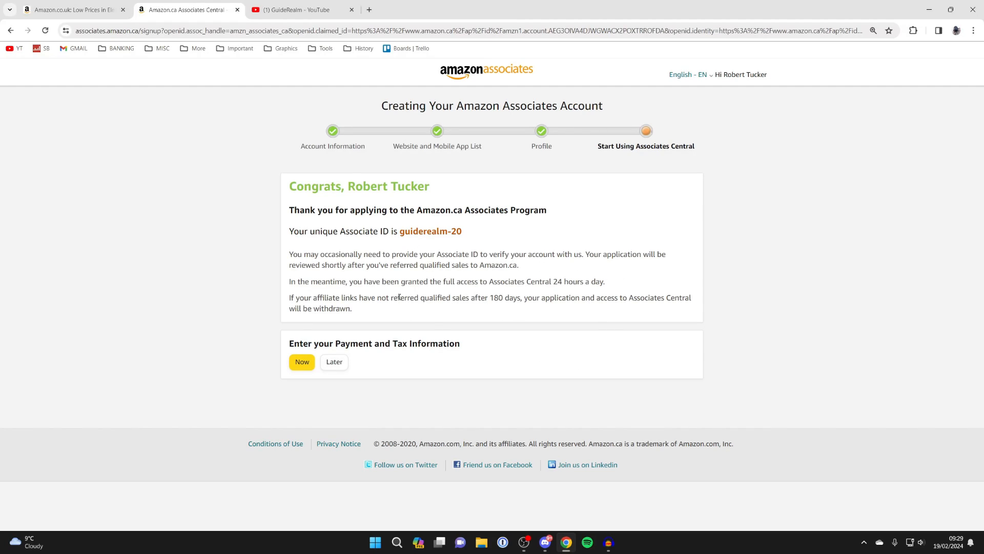
{"action": "mouse_move", "coordinate": [607, 313]}
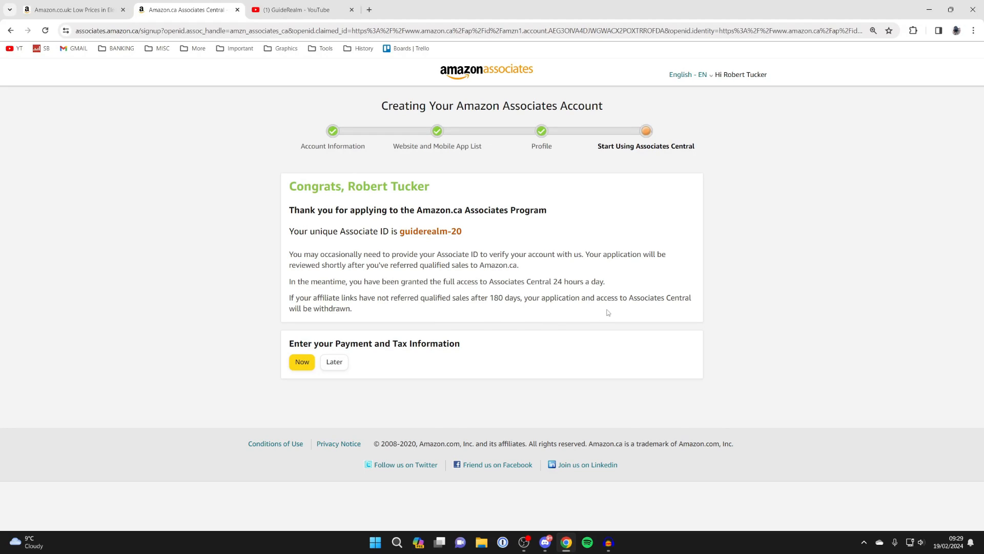
{"action": "mouse_move", "coordinate": [565, 274]}
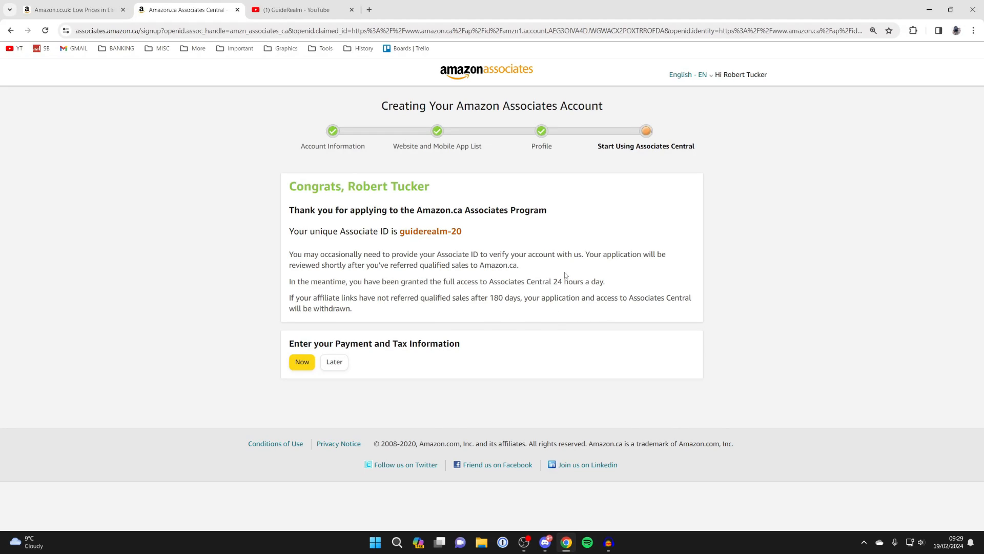
{"action": "mouse_move", "coordinate": [514, 267]}
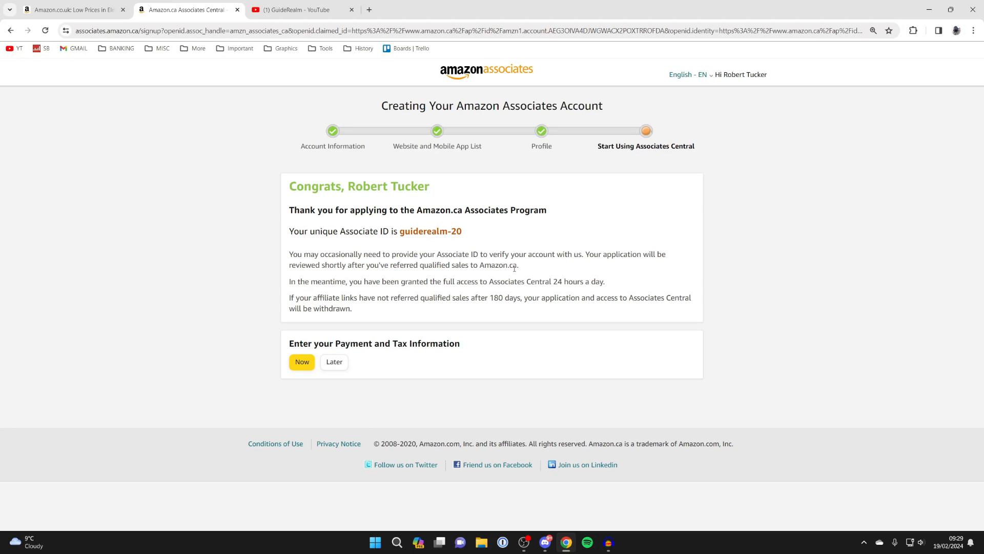
{"action": "mouse_move", "coordinate": [298, 348]}
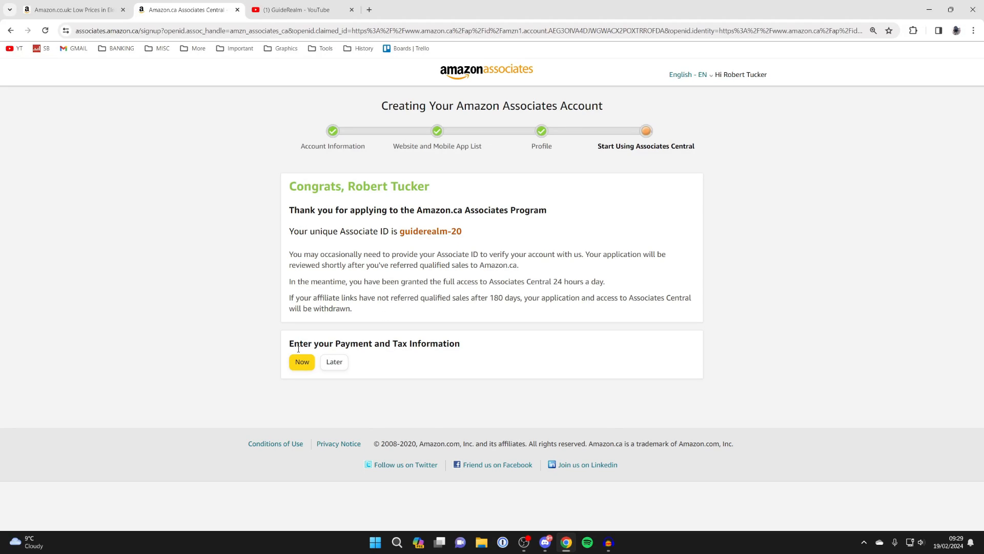
{"action": "mouse_move", "coordinate": [522, 356]}
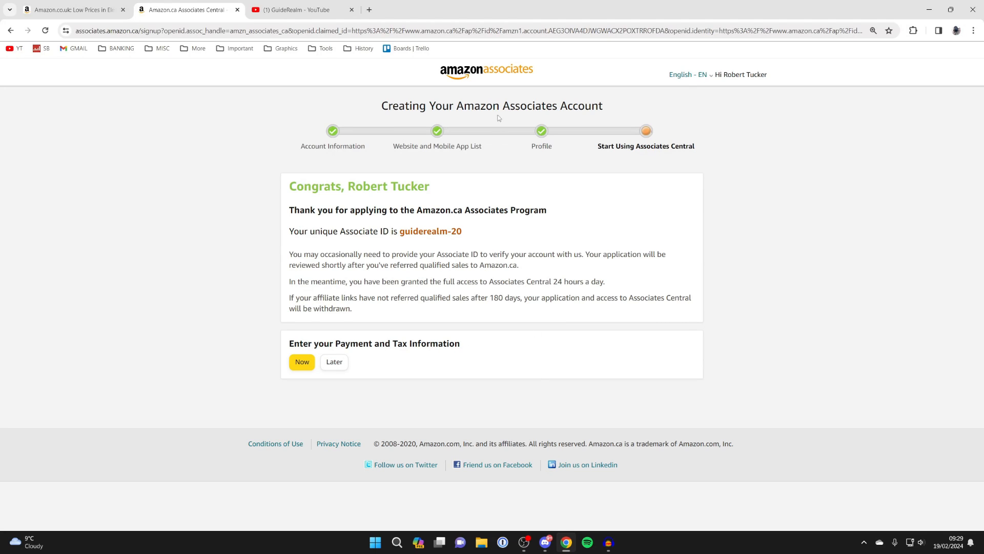
{"action": "mouse_move", "coordinate": [496, 76]}
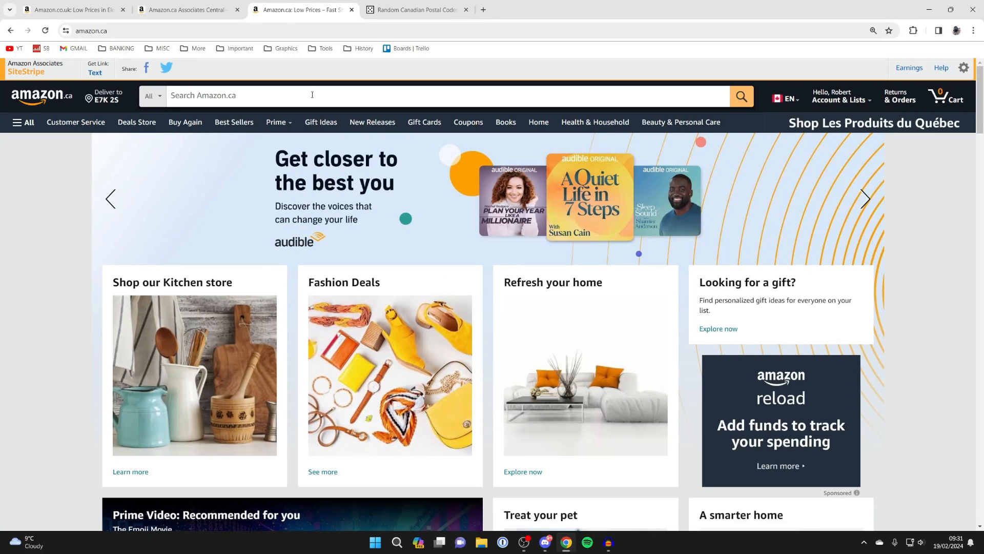
Search Amazon.ca for pc and reach the results grid with the Seagate BarraCuda 8TB drive
{"action": "left_click", "coordinate": [312, 95]}
{"action": "type", "text": "pc"}
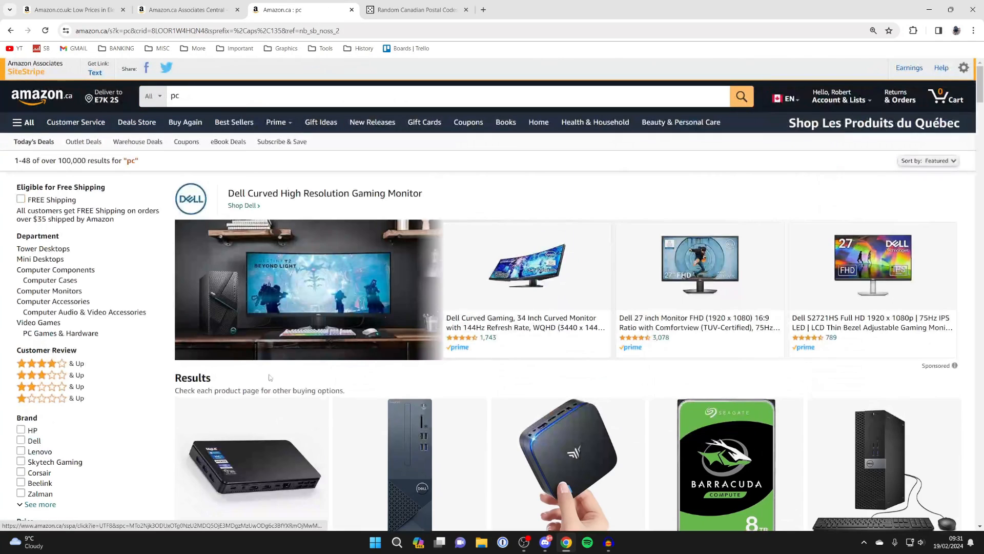
{"action": "mouse_move", "coordinate": [267, 360]}
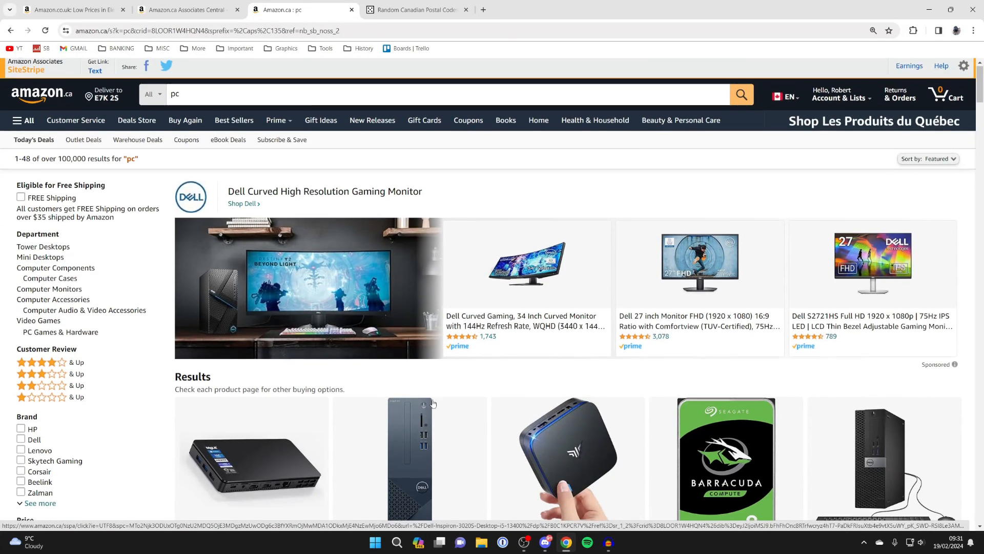
{"action": "scroll", "scroll_direction": "down", "scroll_amount": 3}
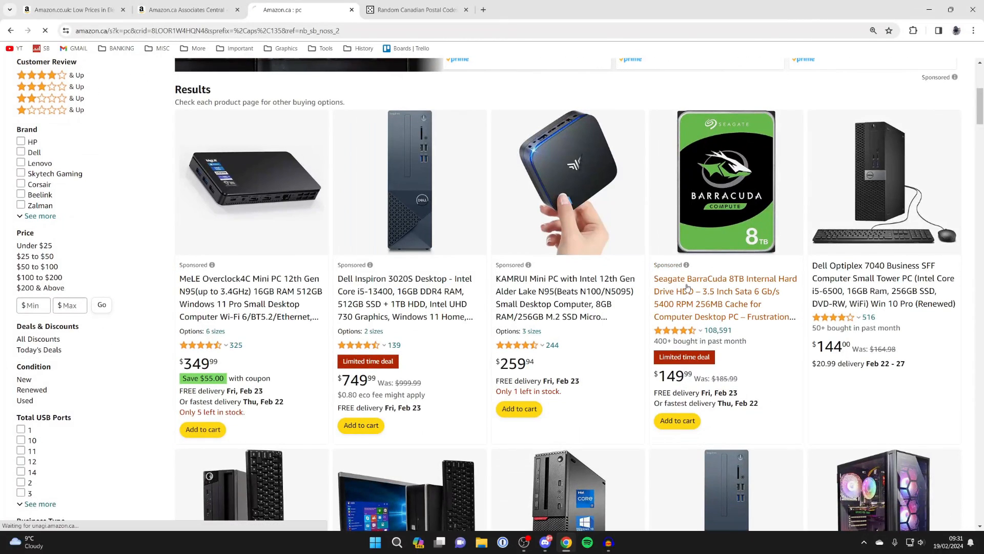
On the Seagate BarraCuda 8TB page, generate the SiteStripe short text link and copy it
{"action": "left_click", "coordinate": [725, 277]}
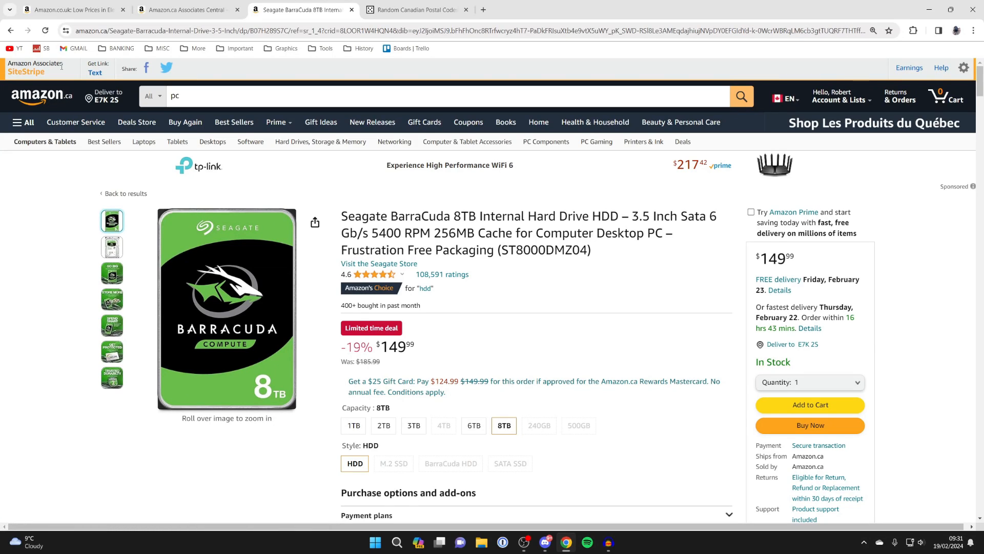
{"action": "mouse_move", "coordinate": [94, 73]}
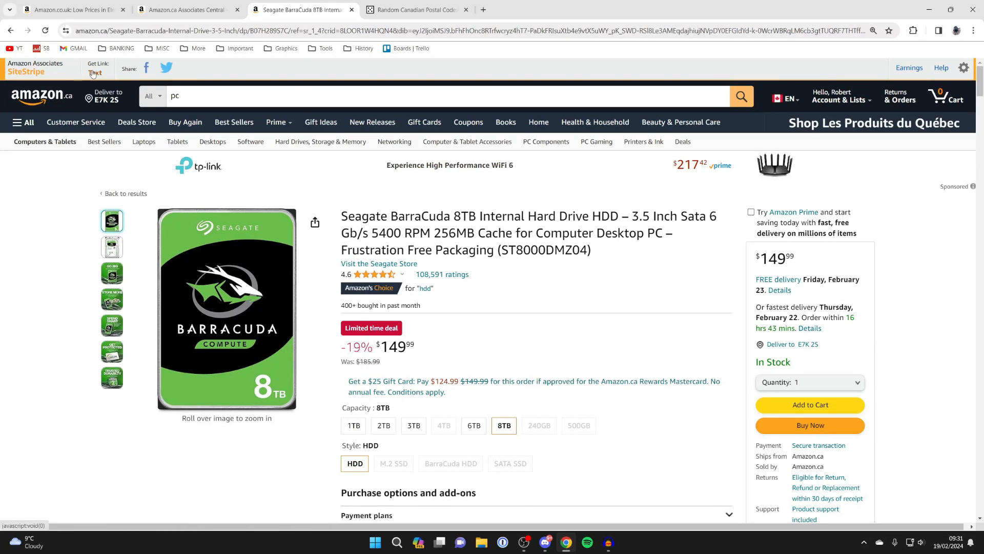
{"action": "left_click", "coordinate": [94, 73]}
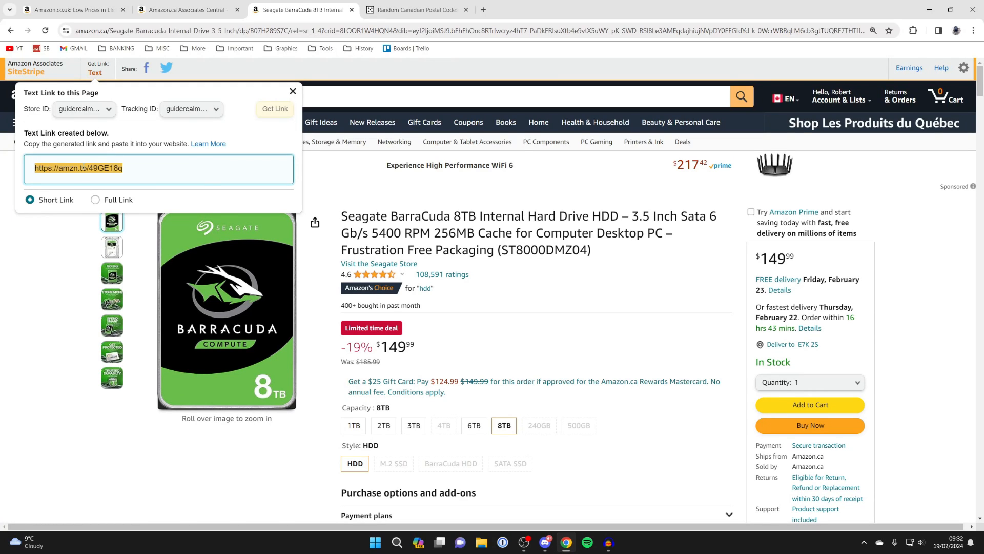
{"action": "right_click", "coordinate": [78, 167]}
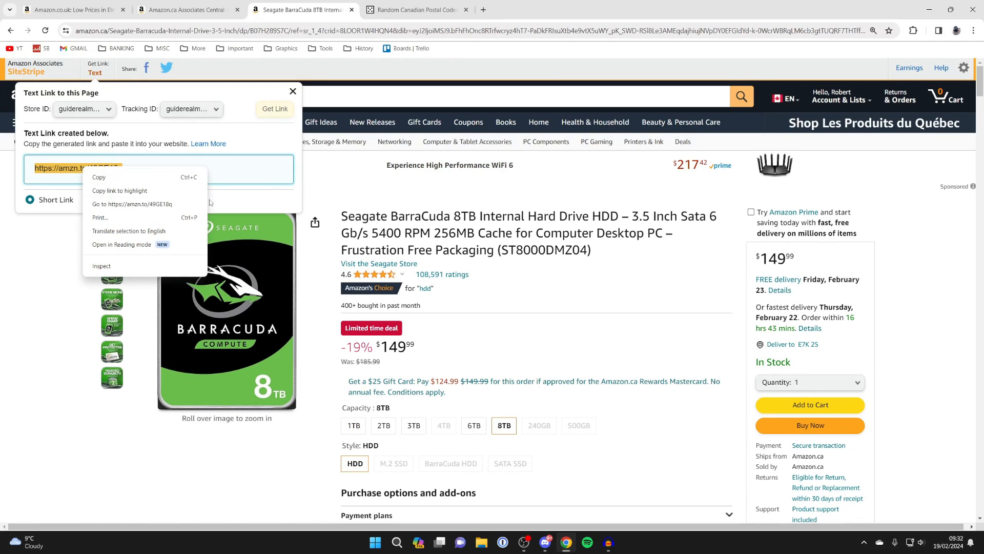